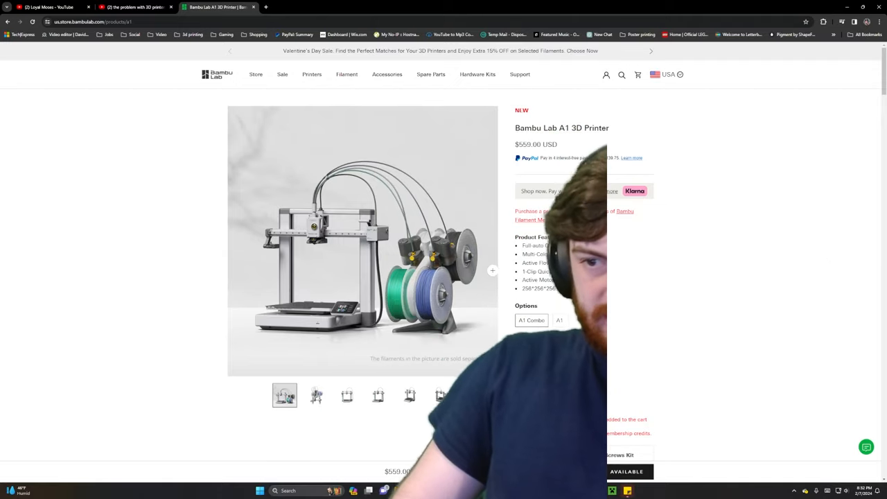
- Browse the A1 printer photos (no-spools and angled views), then switch to the A1 Recall Update post
{"action": "scroll", "scroll_direction": "down", "scroll_amount": 3}
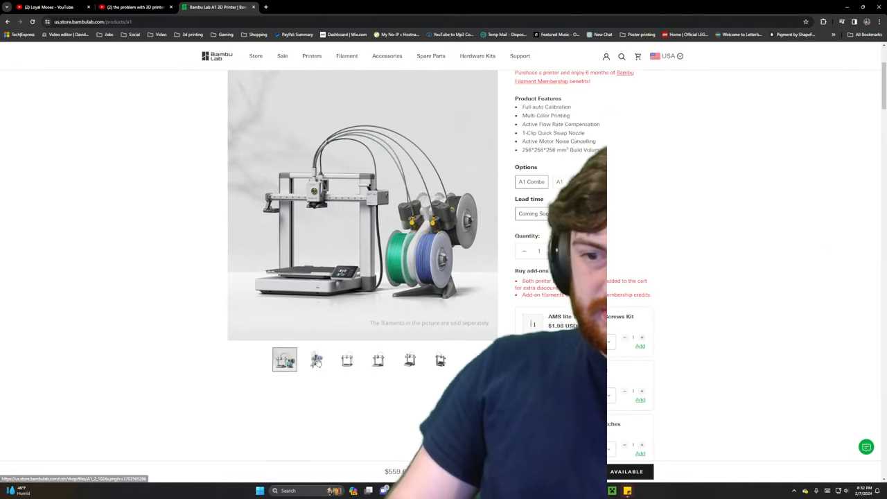
{"action": "left_click", "coordinate": [377, 361]}
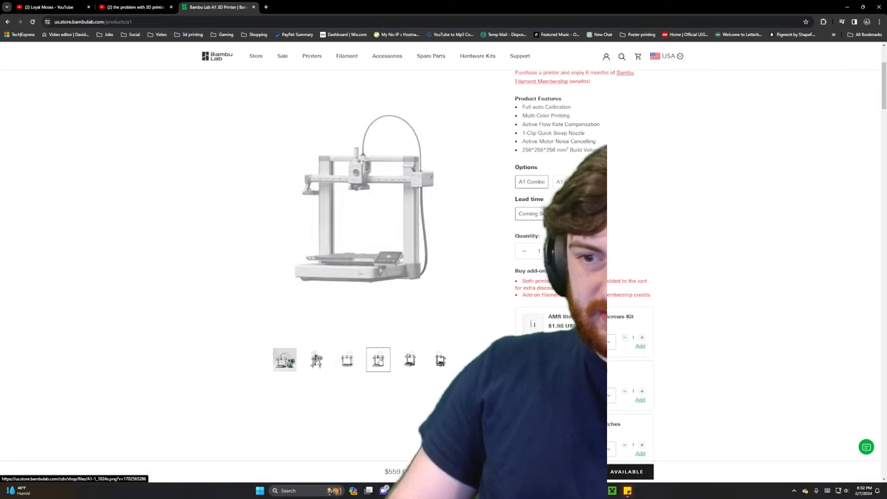
{"action": "left_click", "coordinate": [441, 361]}
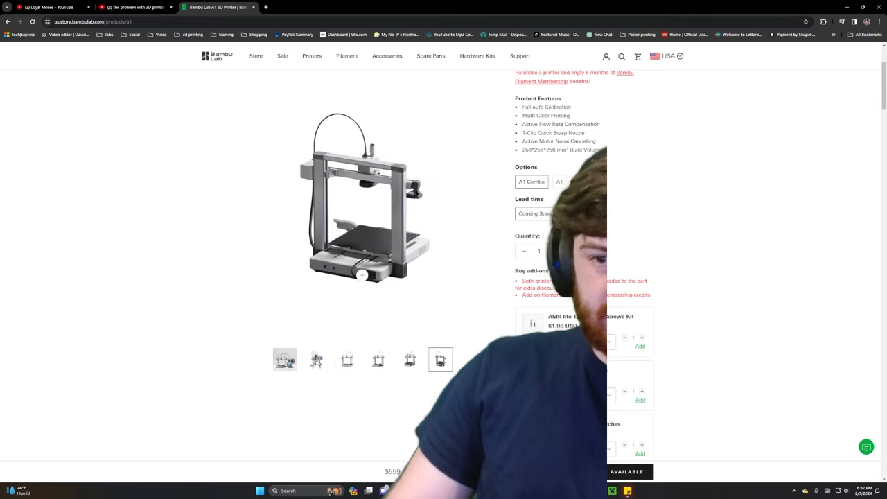
{"action": "left_click", "coordinate": [363, 197]}
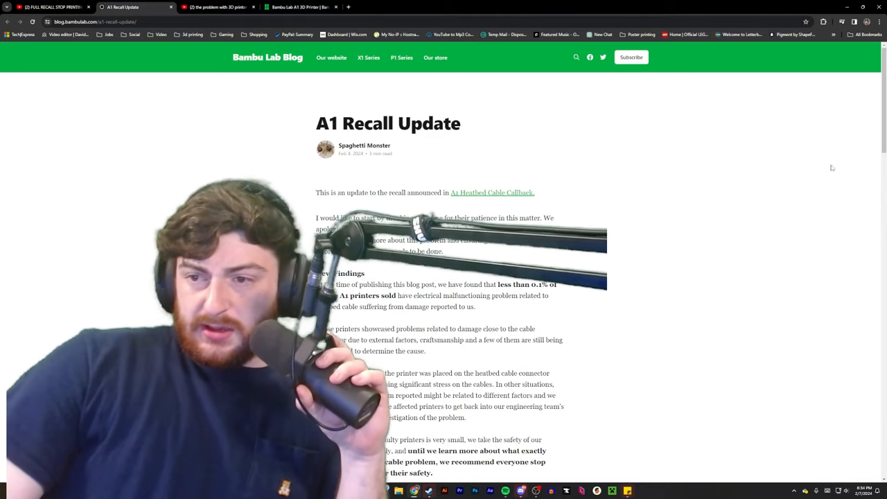
- Read through the recall post's new findings, then return to the A1 store page tab
{"action": "scroll", "scroll_direction": "down", "scroll_amount": 3}
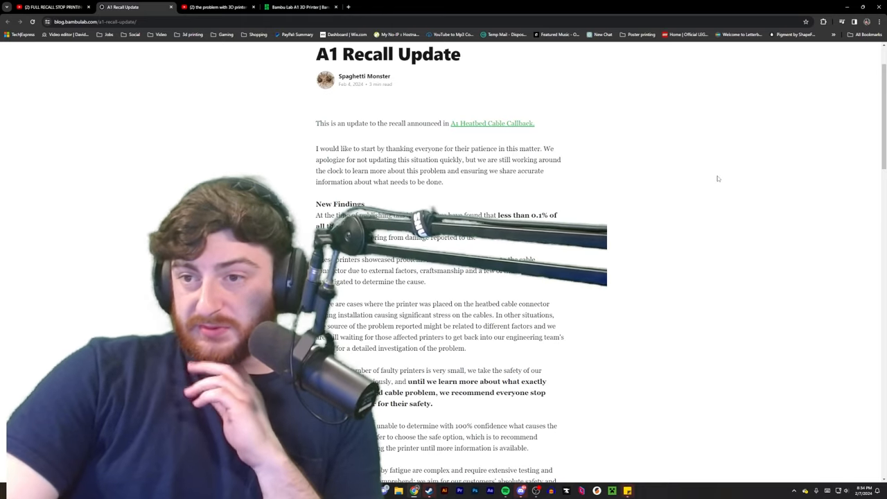
{"action": "scroll", "scroll_direction": "down", "scroll_amount": 3}
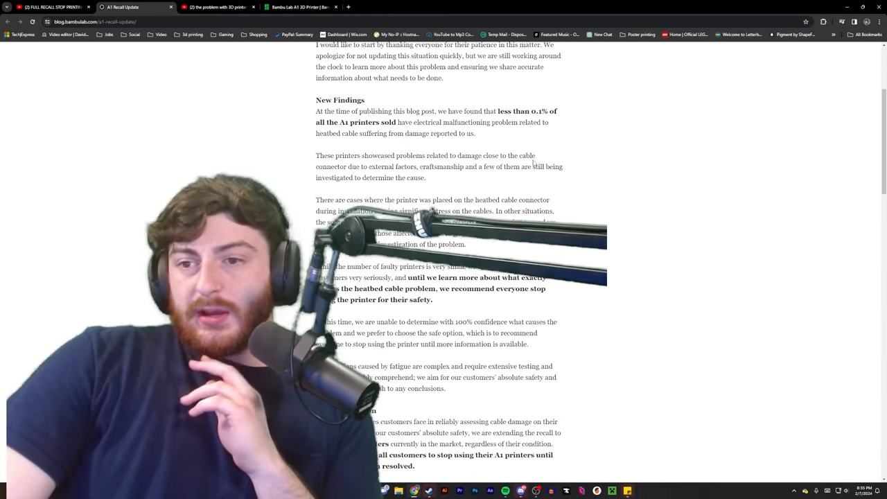
{"action": "scroll", "scroll_direction": "down", "scroll_amount": 3}
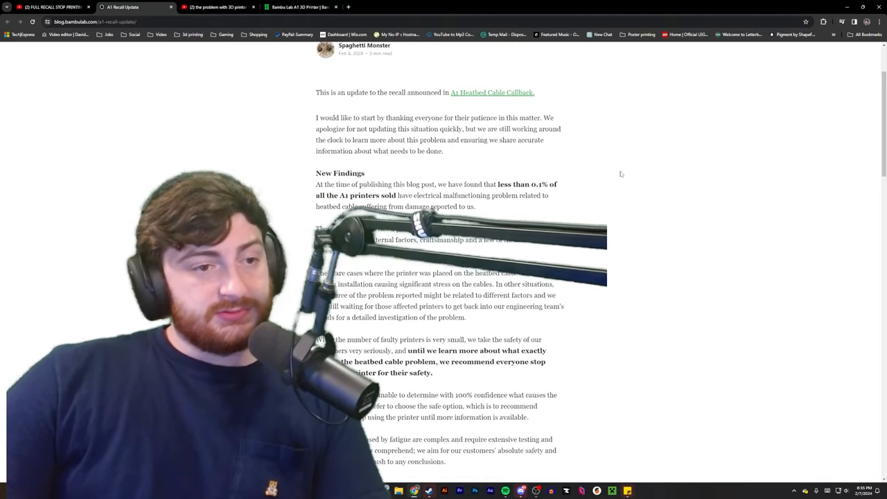
{"action": "scroll", "scroll_direction": "up", "scroll_amount": 3}
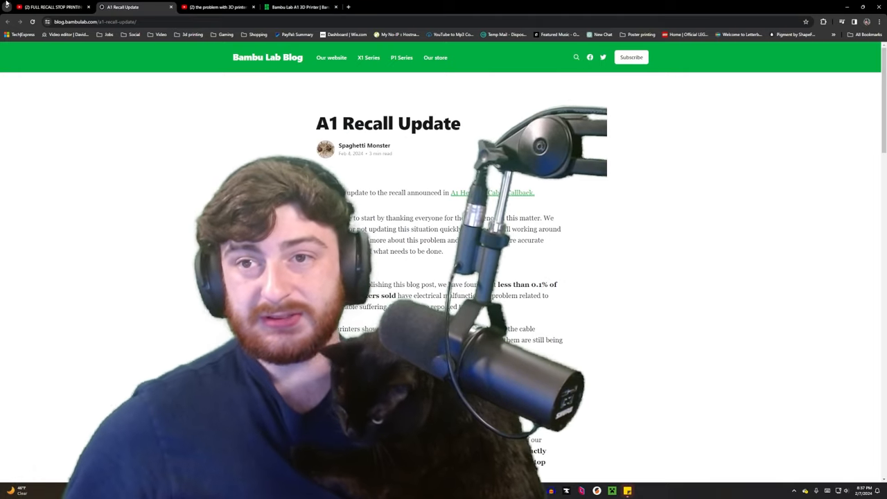
{"action": "left_click", "coordinate": [298, 7]}
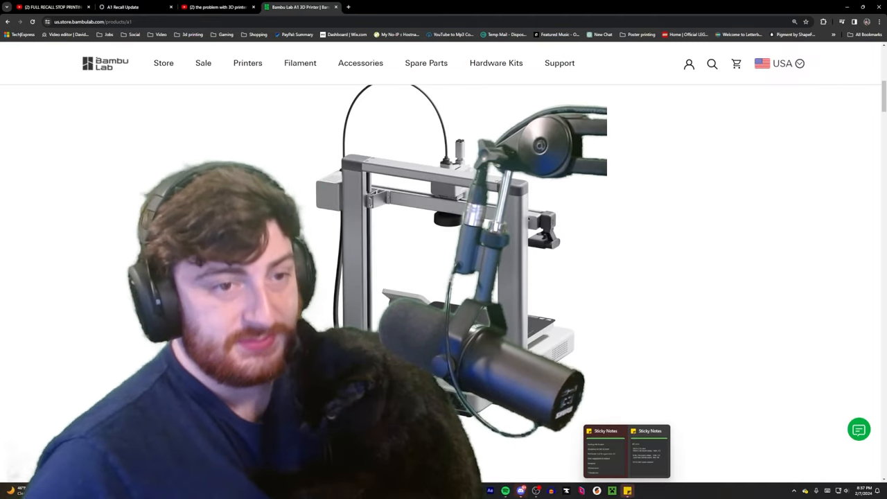